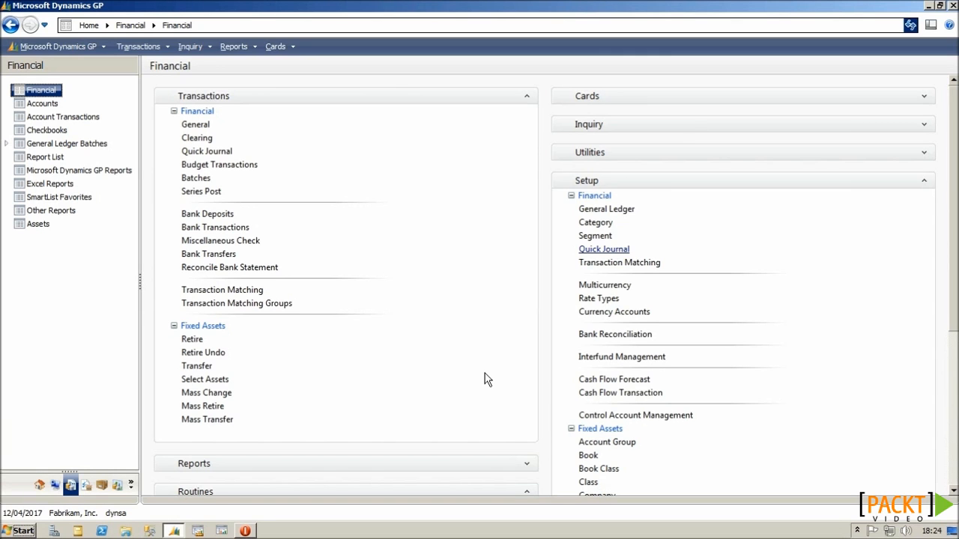
mouse_move(611, 249)
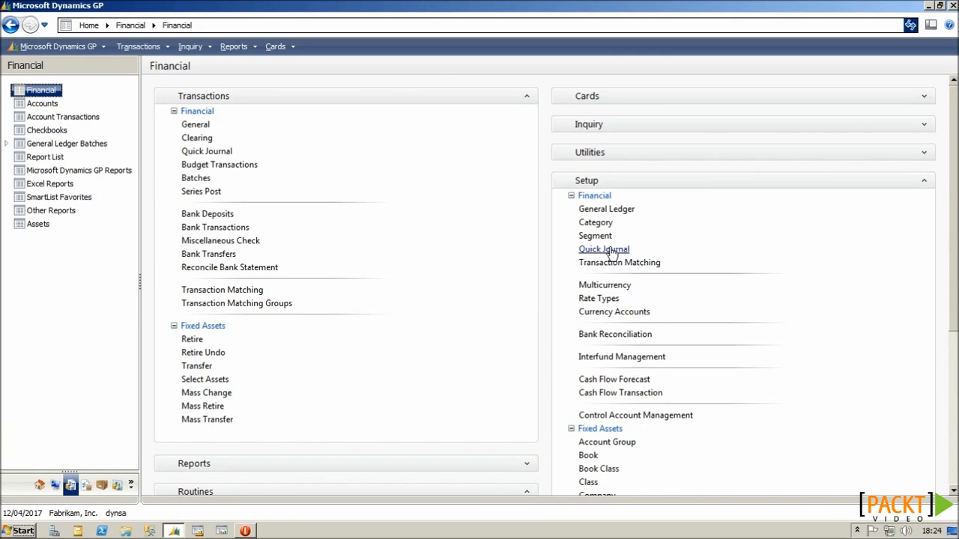
Bring up Quick Journal Setup with the BANKTRANSFER journal and its cash-in-bank accounts
left_click(604, 248)
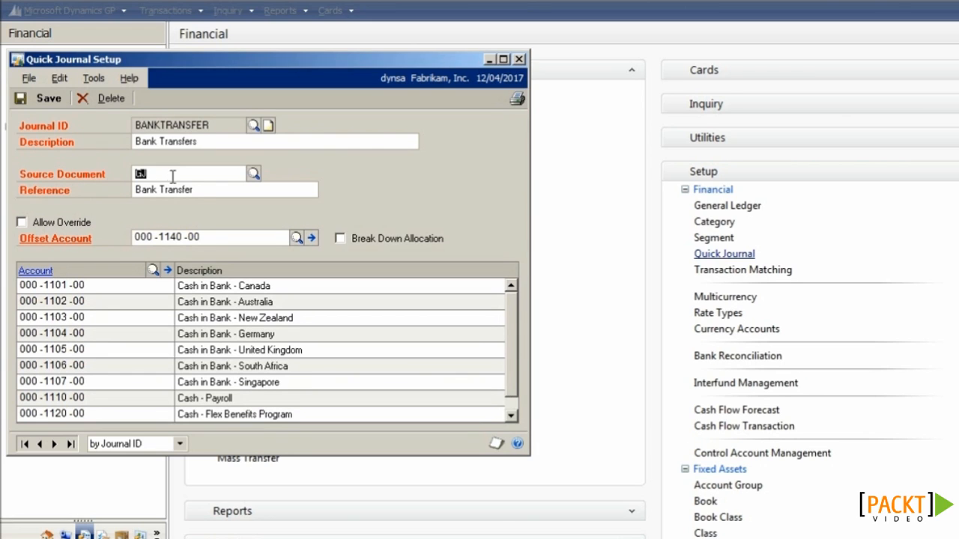
Enter GJ as the BANKTRANSFER quick journal's source document
type("GJ")
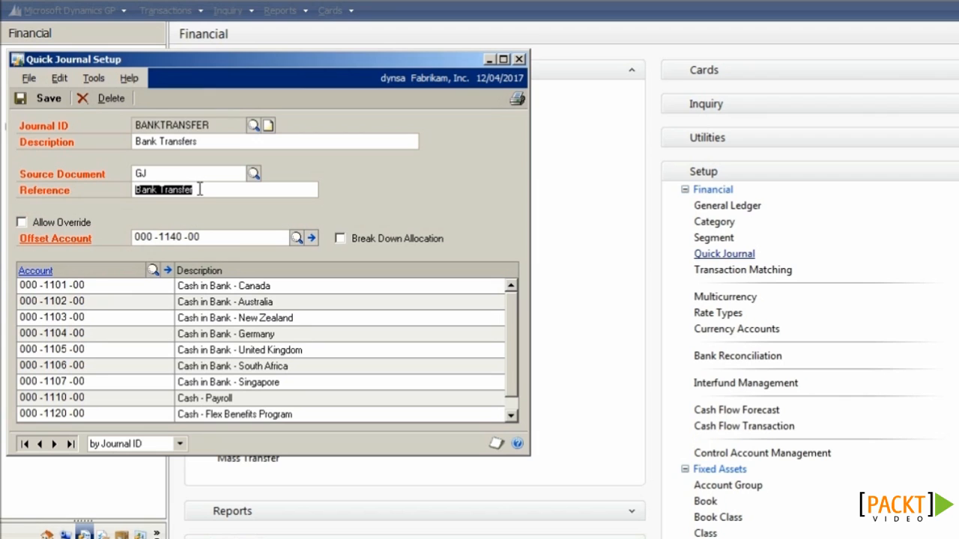
mouse_move(177, 228)
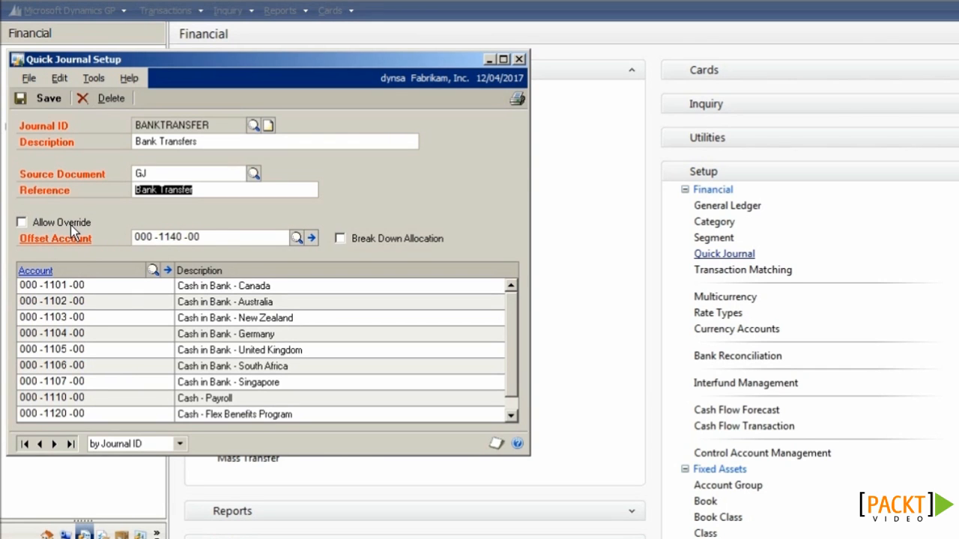
mouse_move(514, 422)
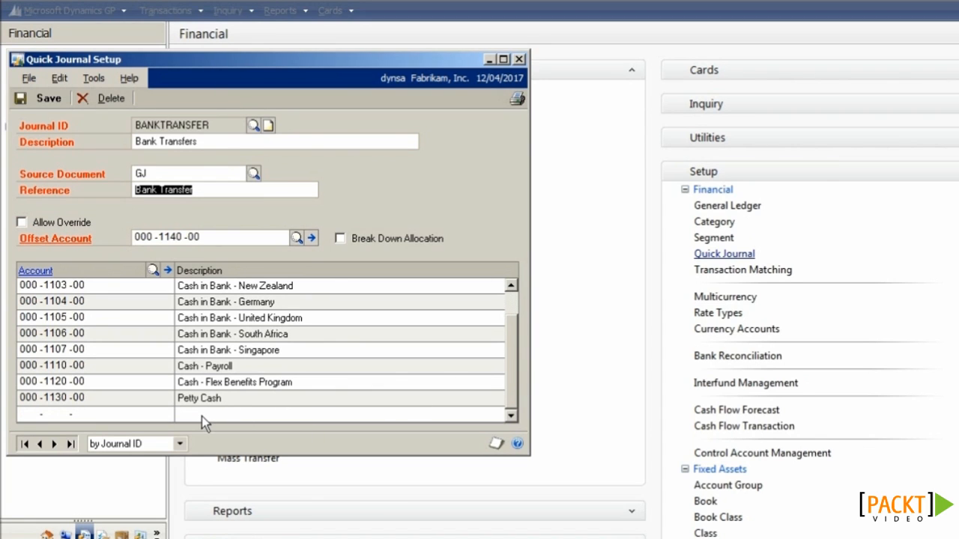
mouse_move(486, 105)
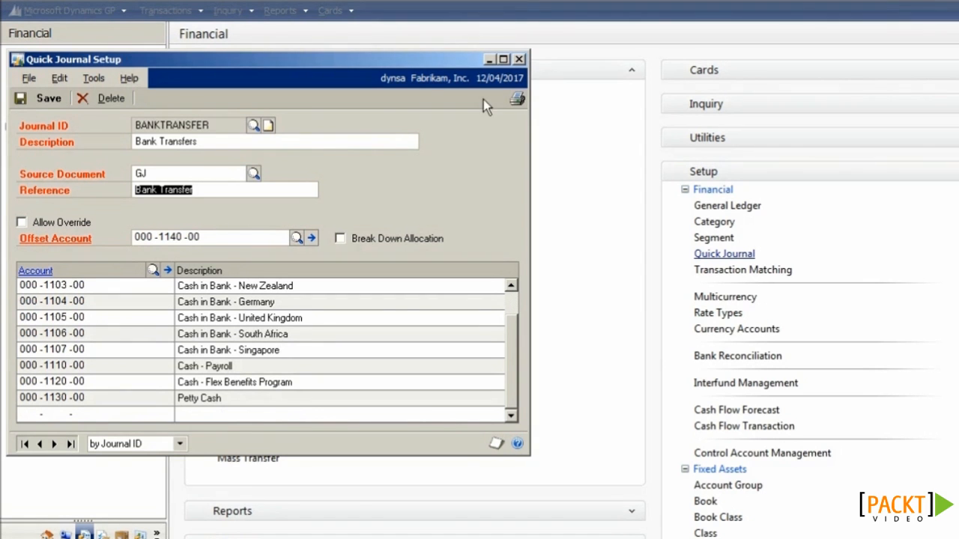
Leave Quick Journal Setup and start entry 3,460 using the BANKTRANSFER journal ID from the lookup
left_click(519, 60)
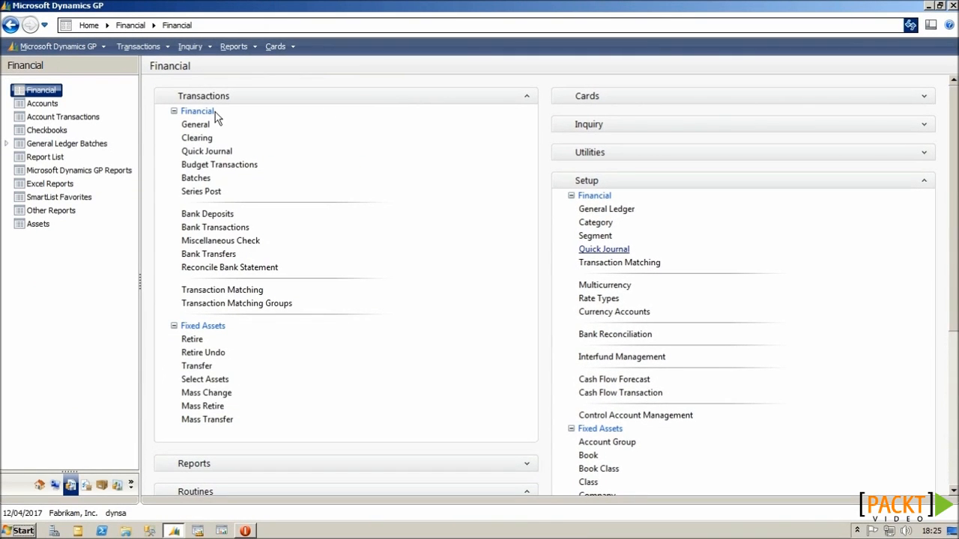
left_click(207, 150)
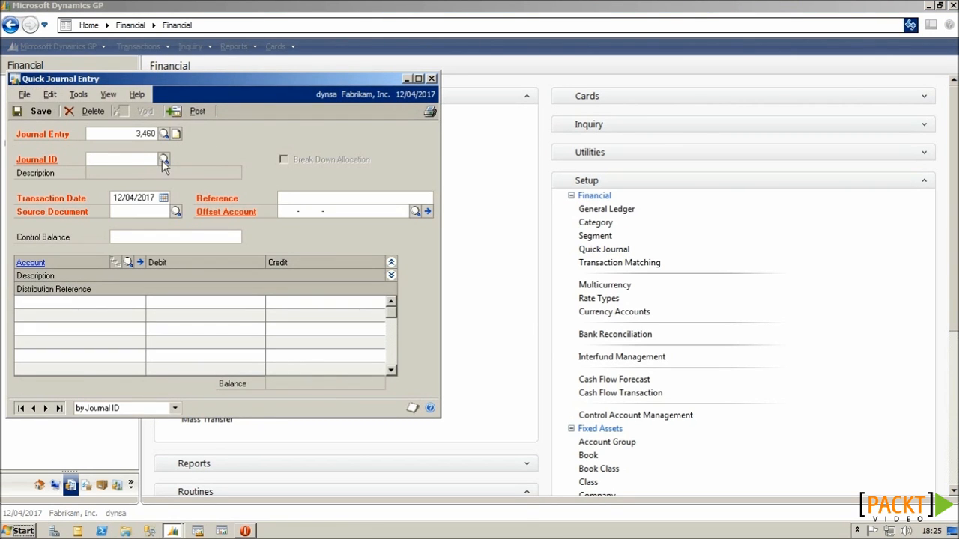
left_click(163, 159)
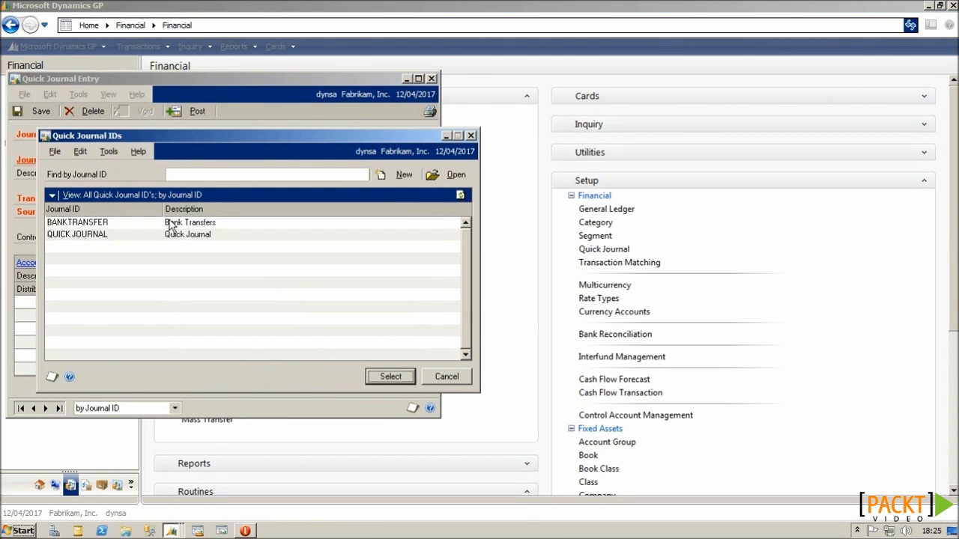
left_click(390, 377)
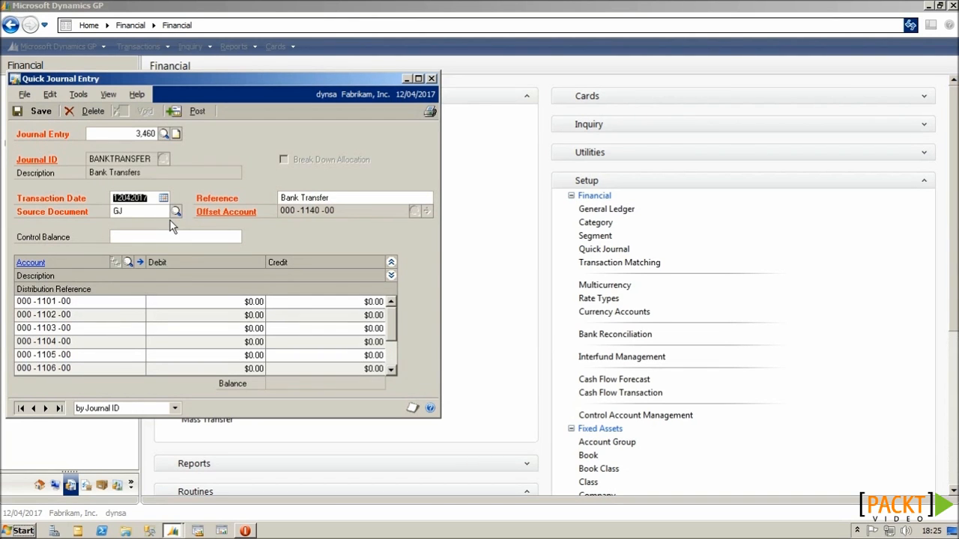
mouse_move(138, 210)
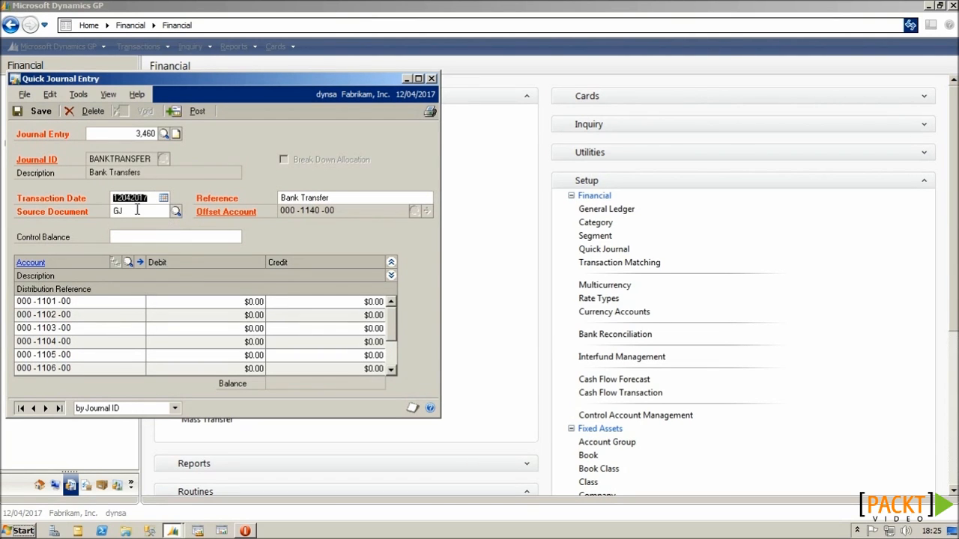
left_click(348, 198)
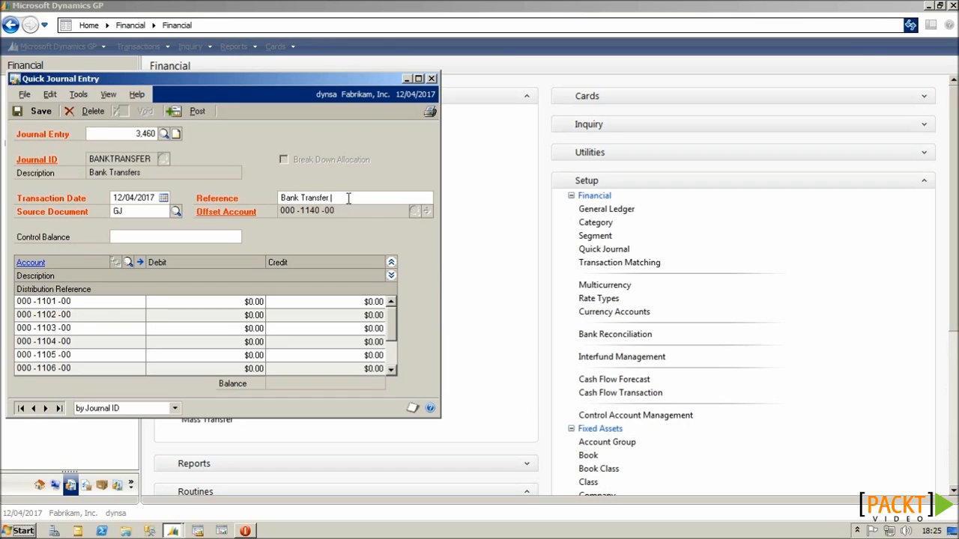
Append Apr 2017 to the reference and enter the debit and credit amounts on the cash account lines
type("Apr 2017")
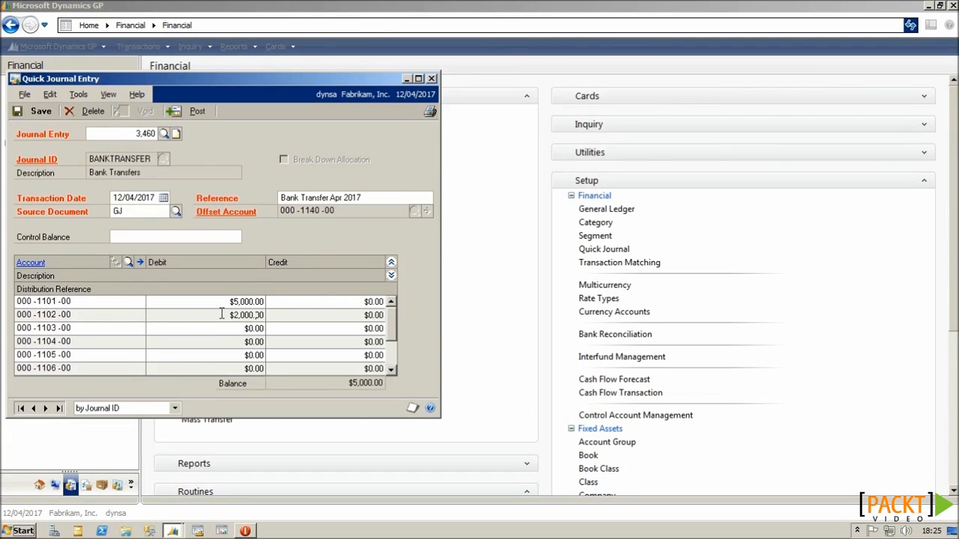
left_click(253, 342)
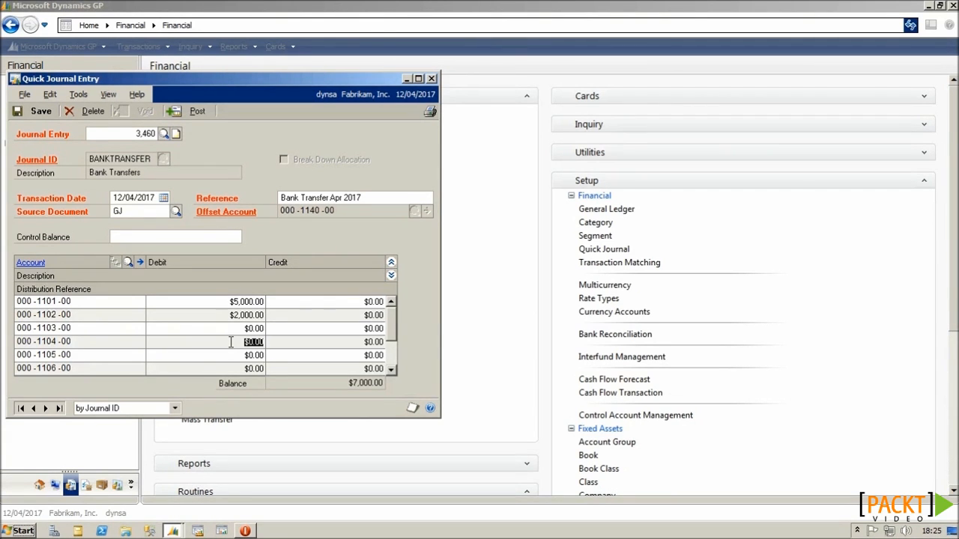
type("0.03")
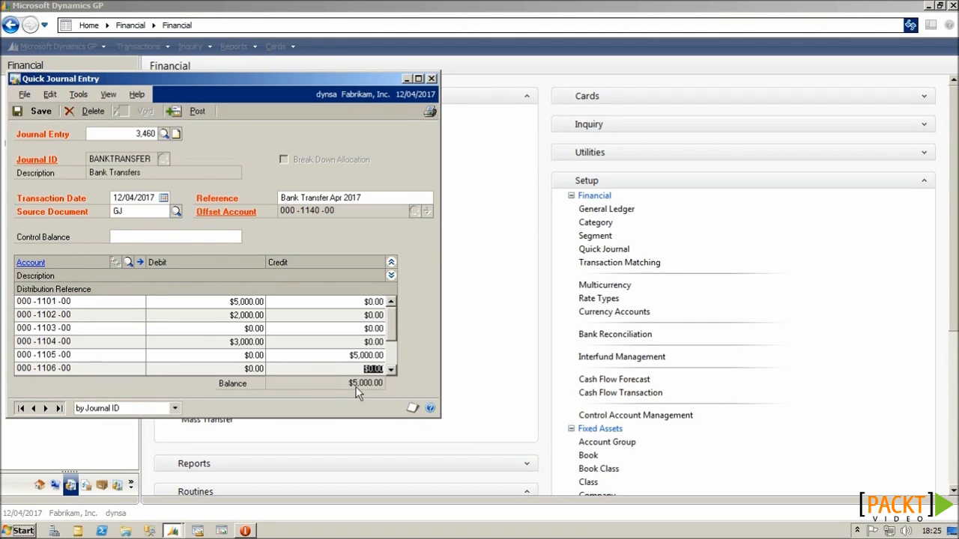
mouse_move(300, 217)
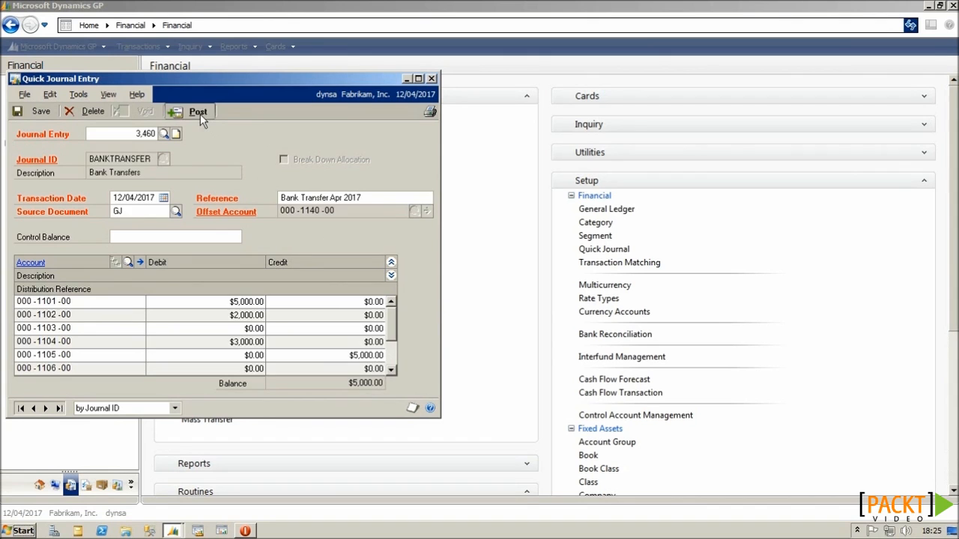
Post quick journal entry 3,460 and answer the Report Destination prompt
left_click(198, 111)
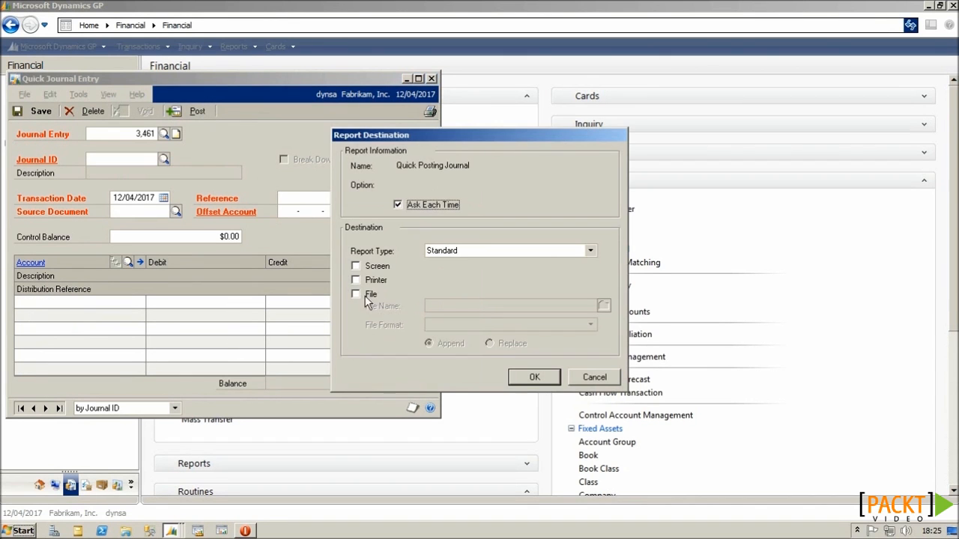
left_click(534, 378)
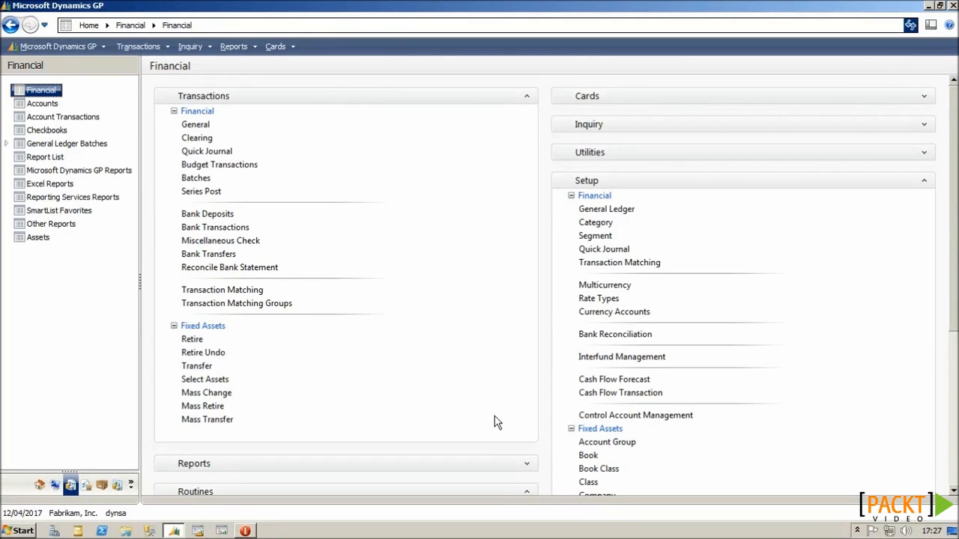
mouse_move(438, 298)
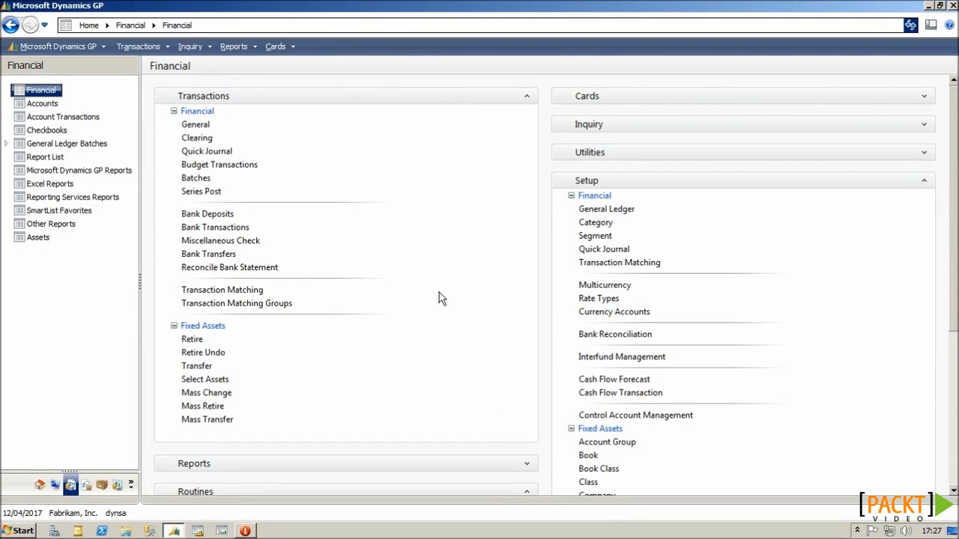
Create batch BANKTRANSFER in Batch Entry with Monthly frequency and 12 recurring postings
left_click(195, 177)
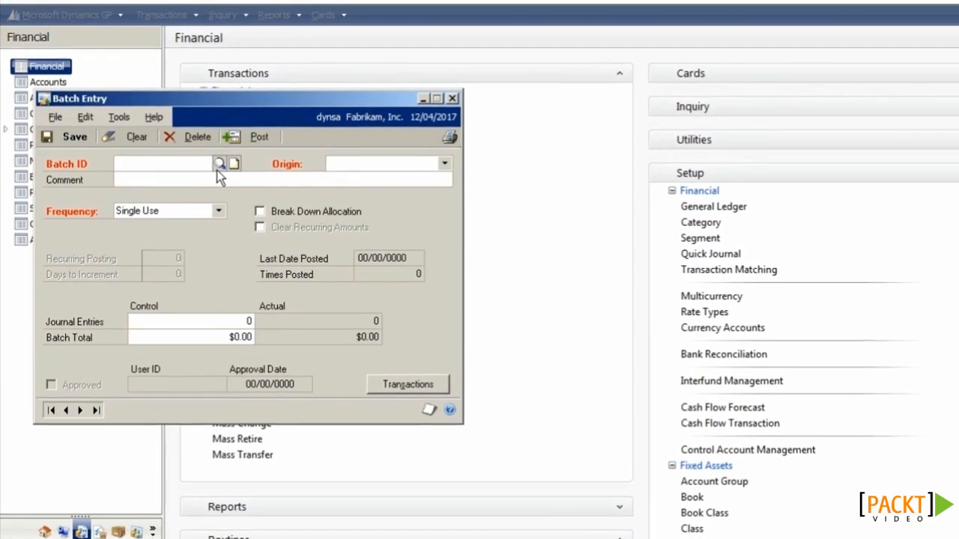
type("BANKTRANSFE")
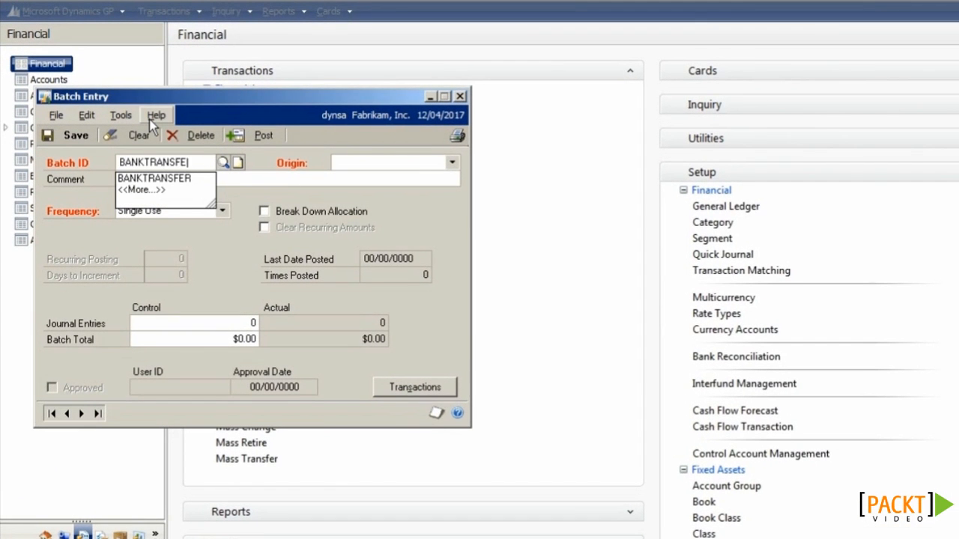
left_click(153, 179)
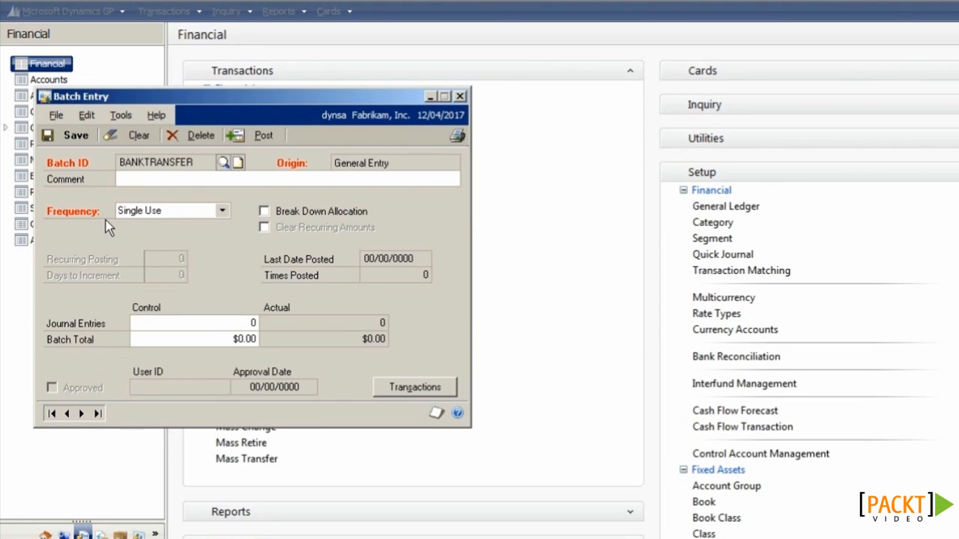
left_click(222, 210)
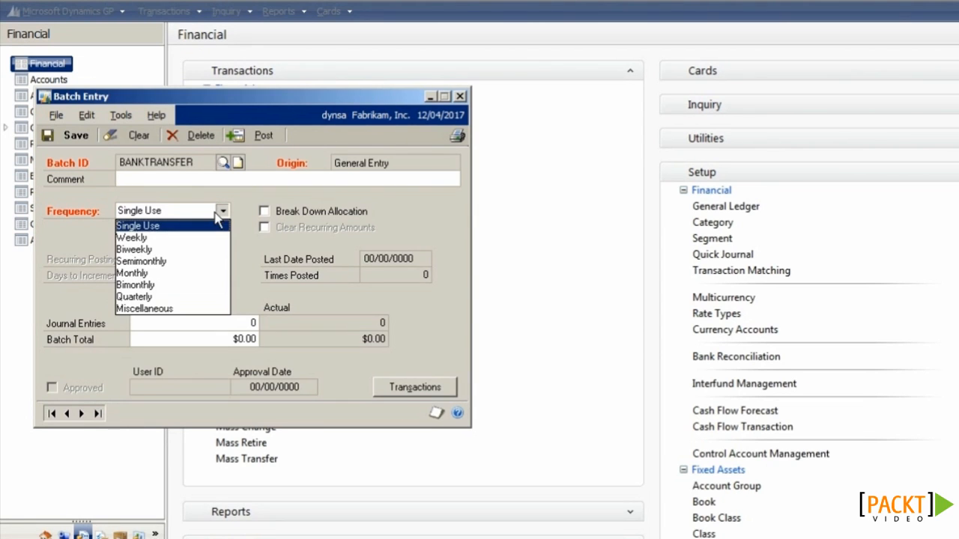
mouse_move(200, 238)
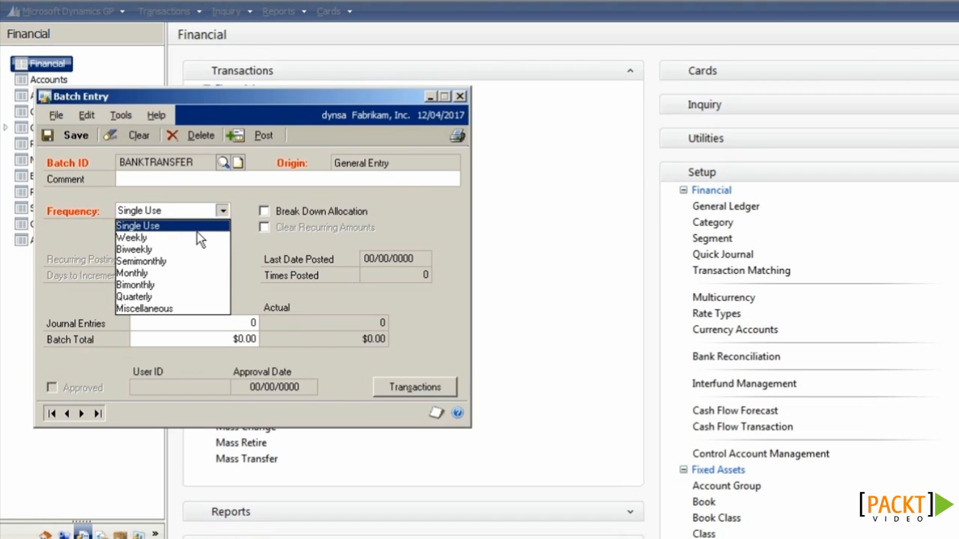
mouse_move(173, 236)
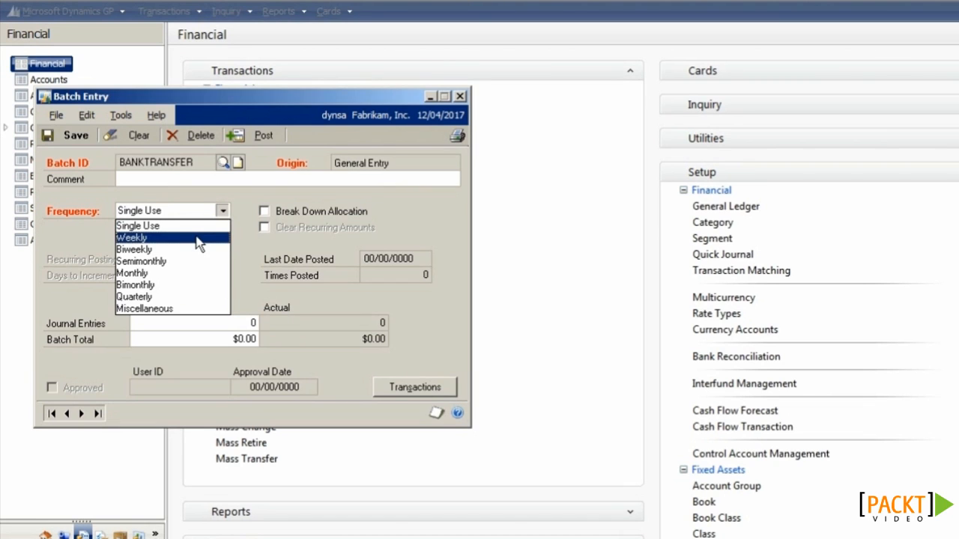
mouse_move(195, 273)
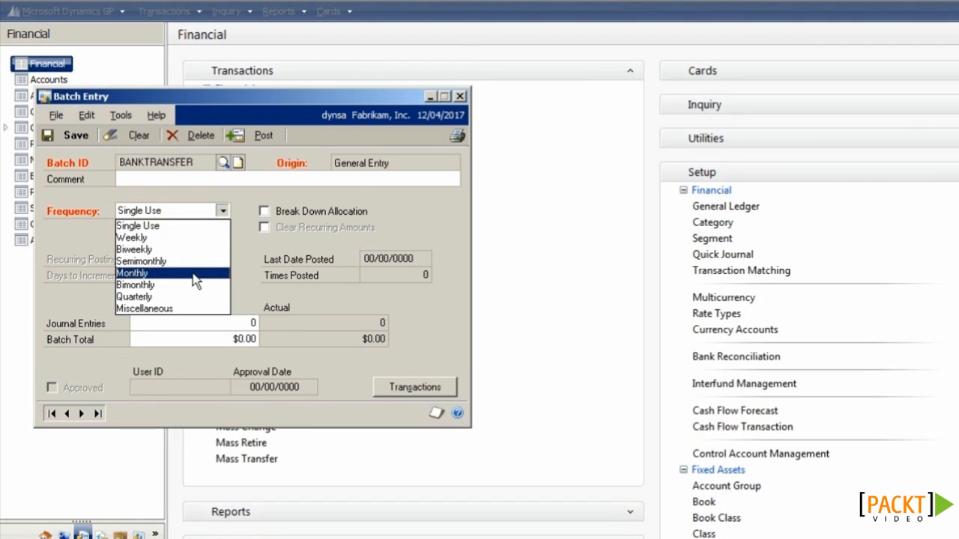
left_click(132, 273)
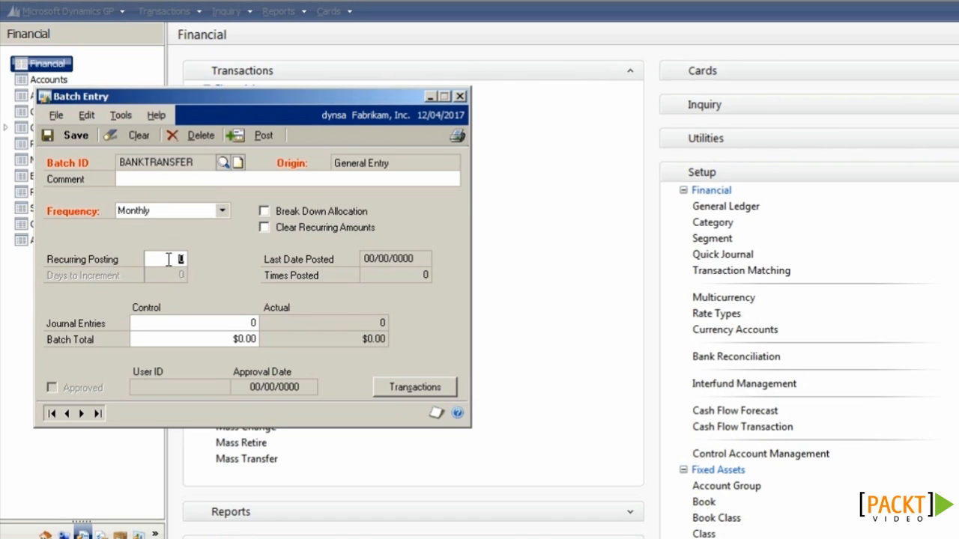
type("12")
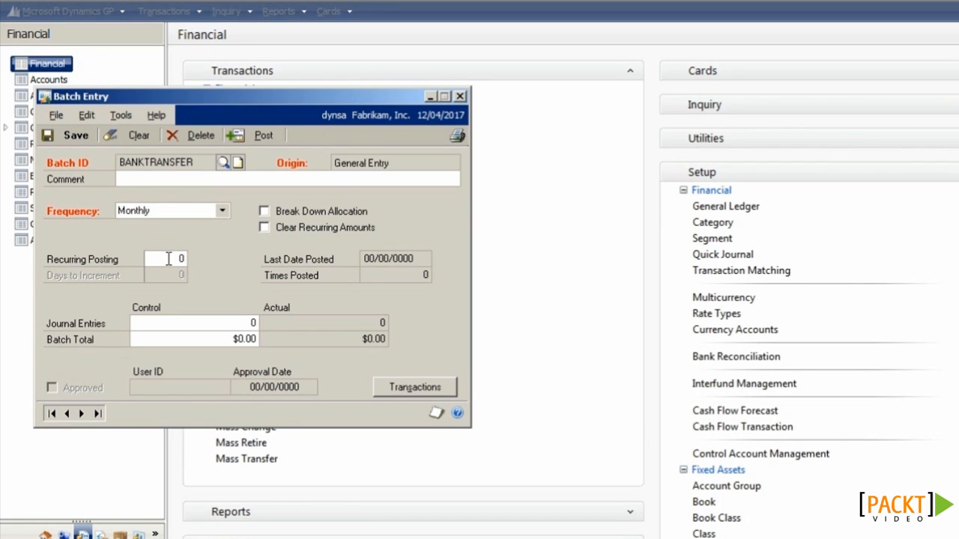
mouse_move(298, 238)
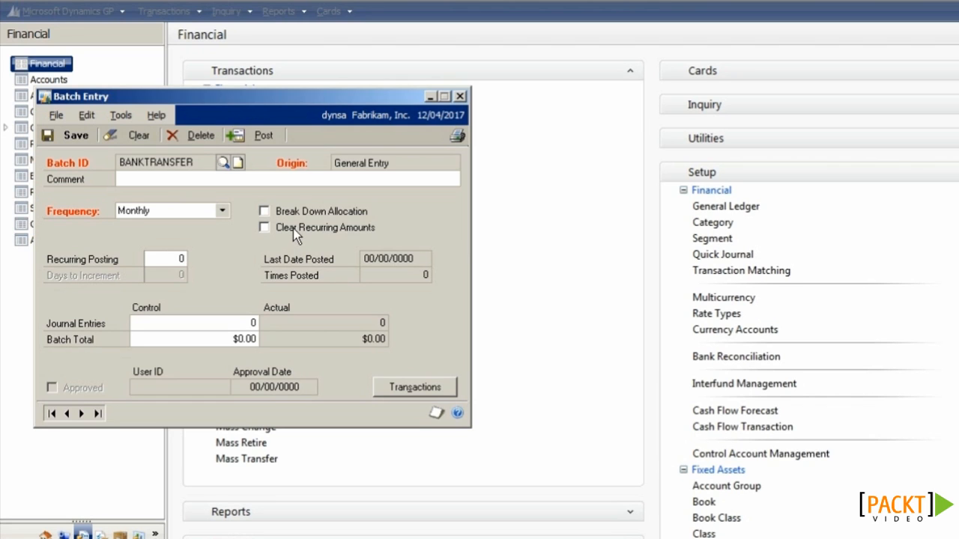
Toggle Clear Recurring Amounts on then off, and go to the batch's journal transactions
left_click(264, 228)
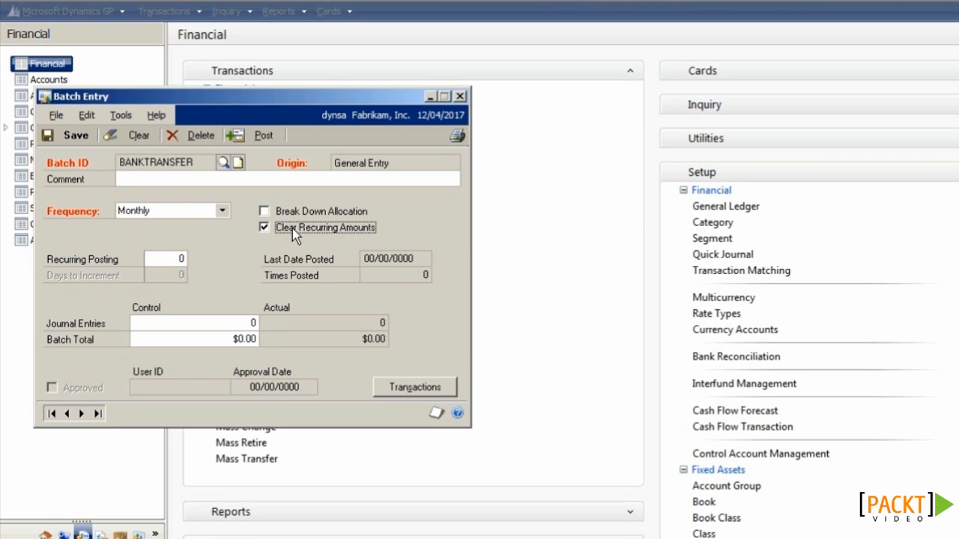
left_click(264, 228)
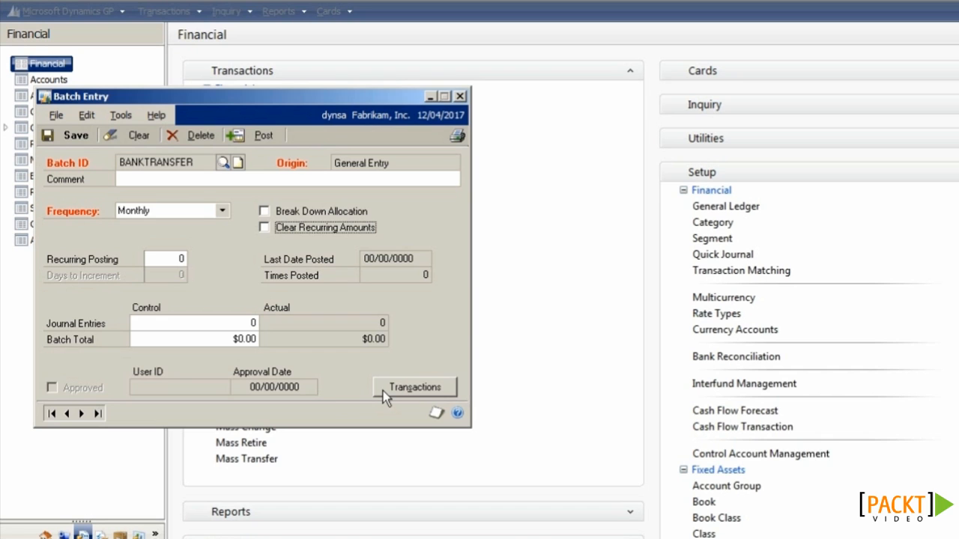
left_click(414, 387)
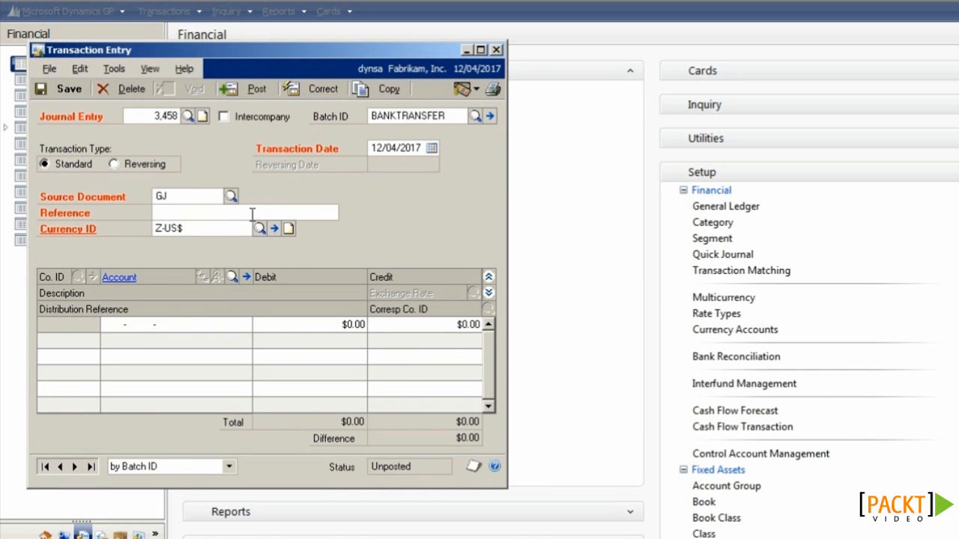
Reference entry 3,458 as Bank Transfer and add its distribution lines using cash-in-bank accounts from the lookup
type("Bank Transfer")
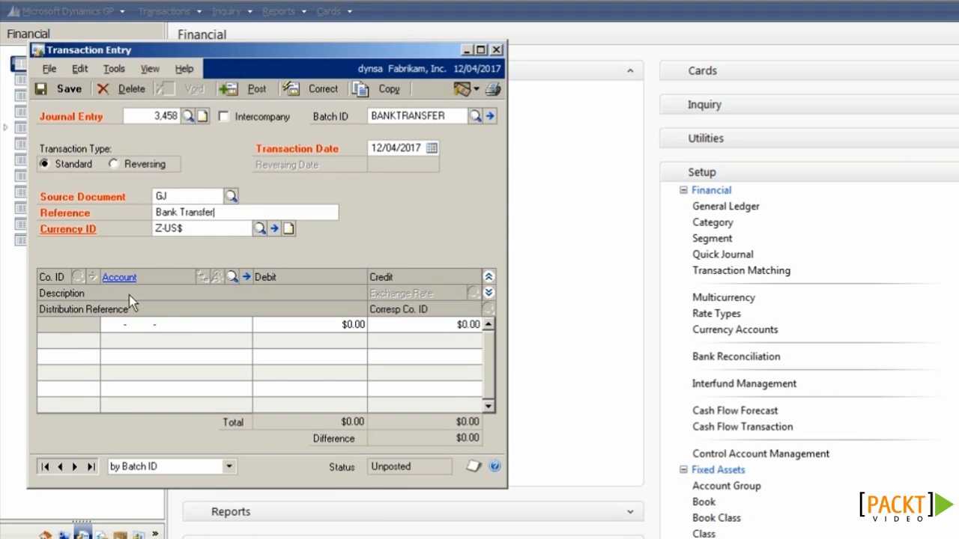
left_click(232, 275)
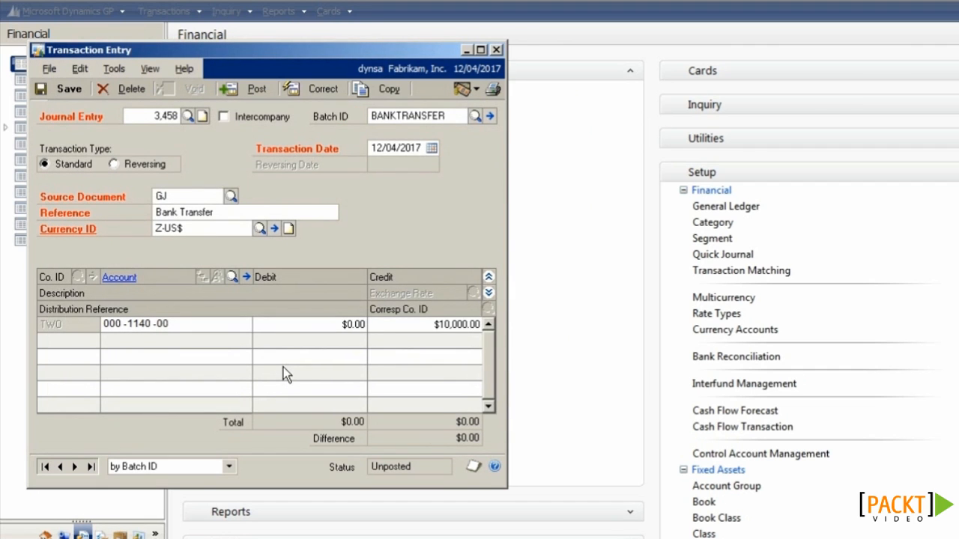
left_click(232, 276)
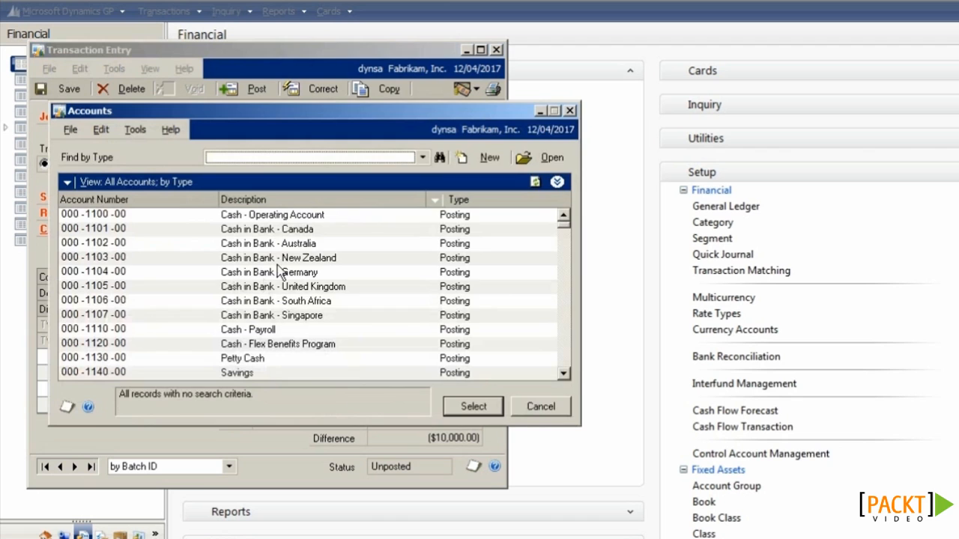
left_click(472, 406)
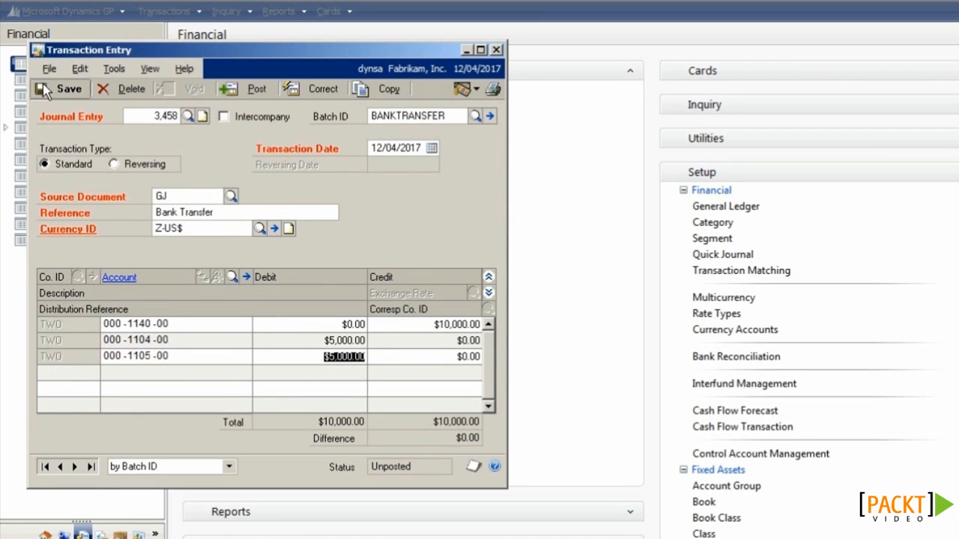
mouse_move(395, 171)
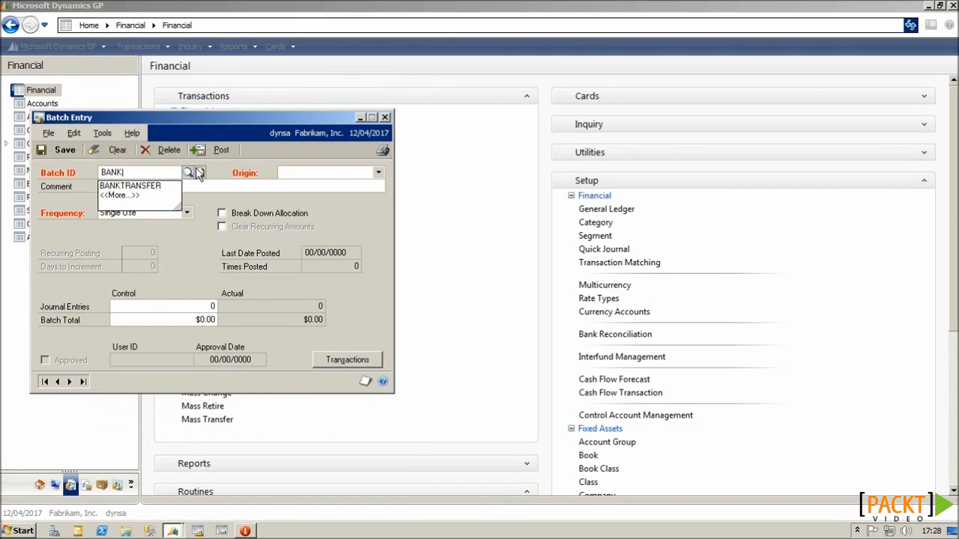
Post batch BANKTRANSFER without printing the journal, then reopen it to confirm Times Posted 1
left_click(130, 185)
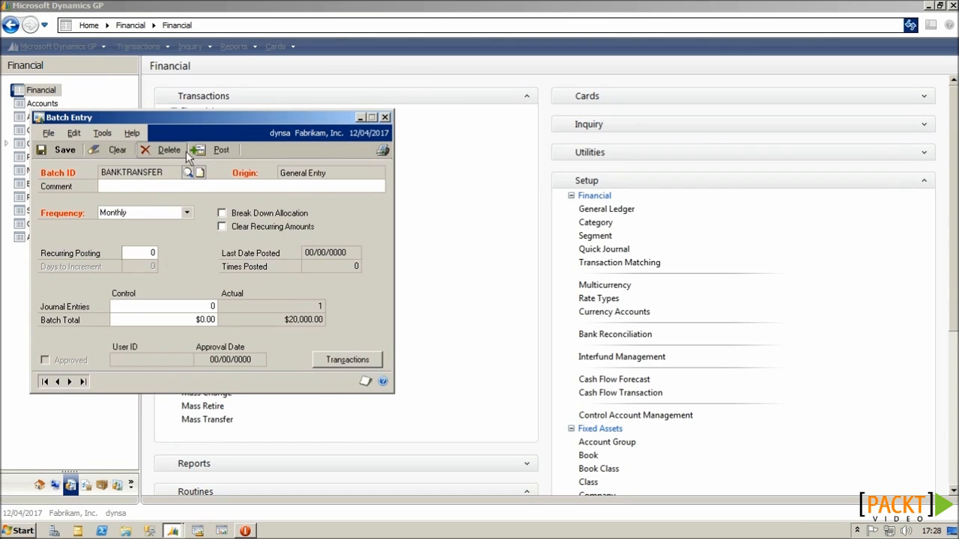
left_click(221, 150)
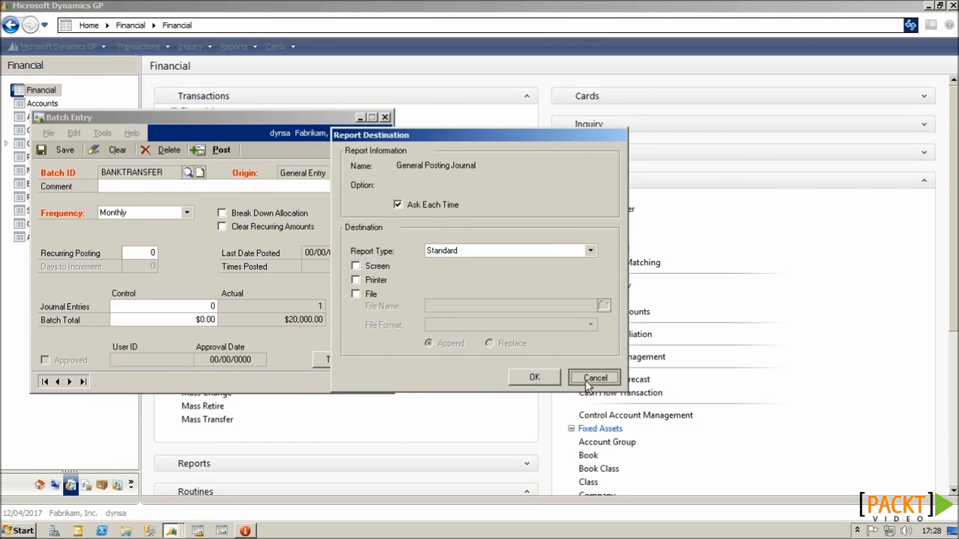
left_click(594, 378)
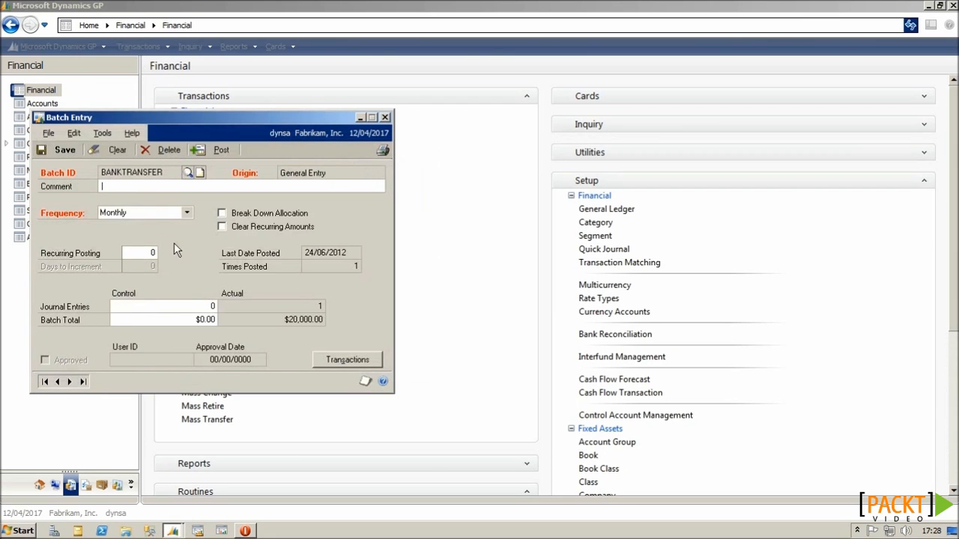
left_click(347, 360)
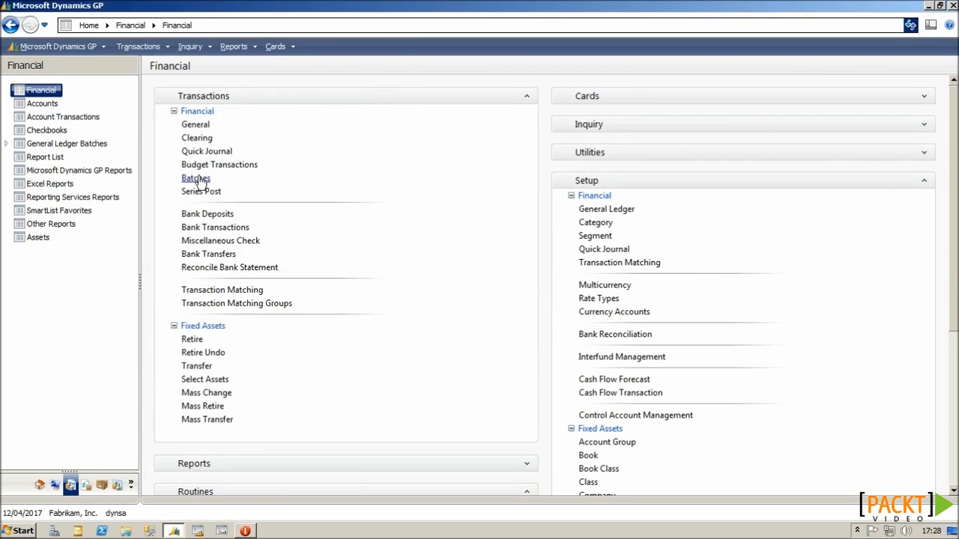
left_click(195, 177)
type("BANKTRANSFER")
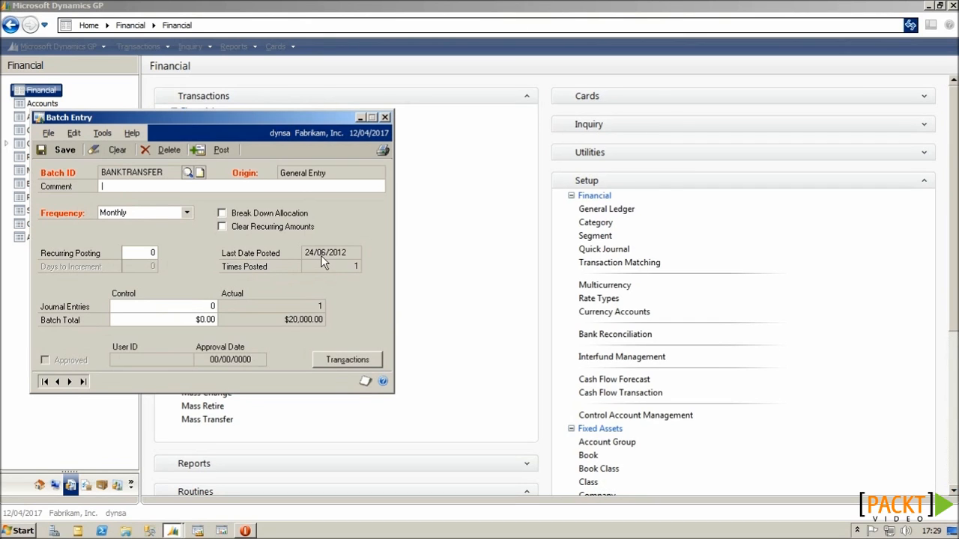
mouse_move(330, 258)
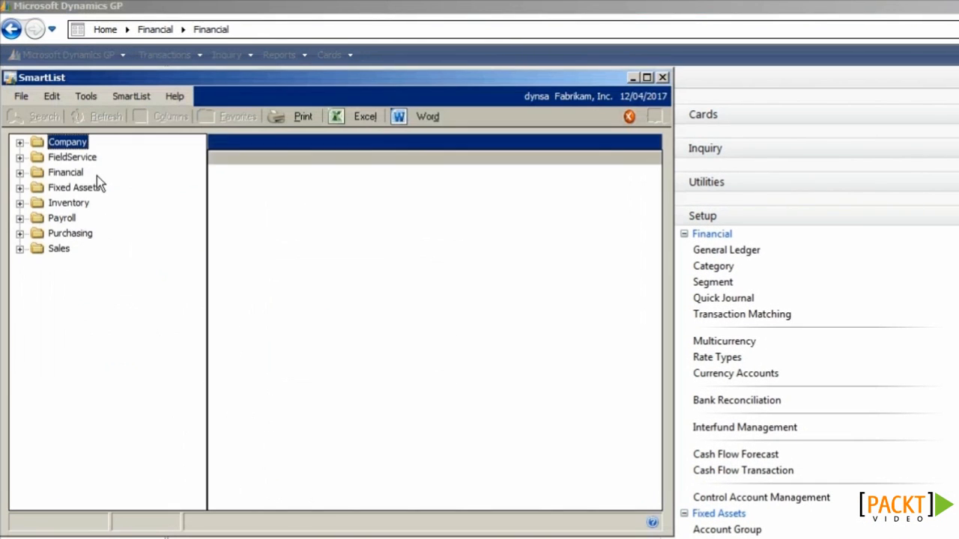
Search Financial > Account Transactions for Journal Entry equal to 3458 and review a posted line
left_click(20, 170)
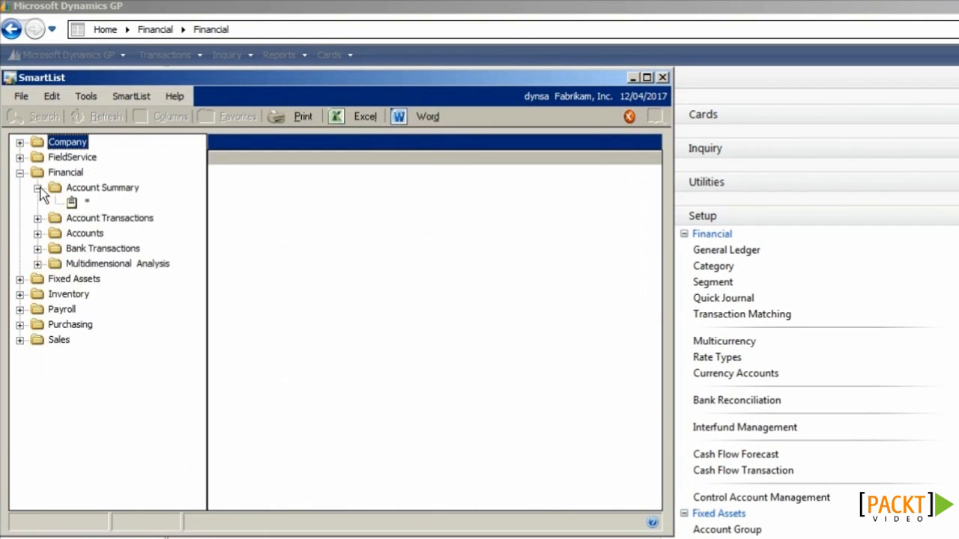
left_click(37, 218)
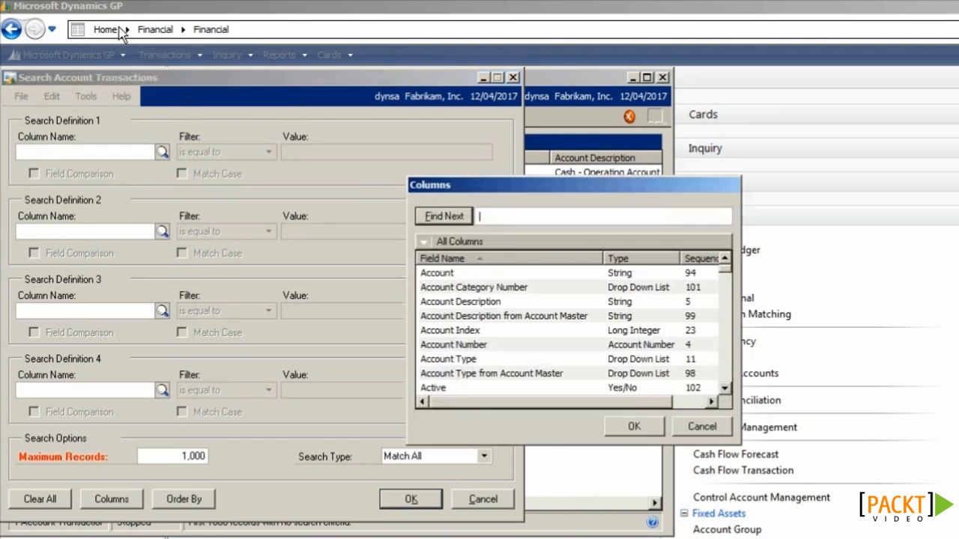
type("journal Entry")
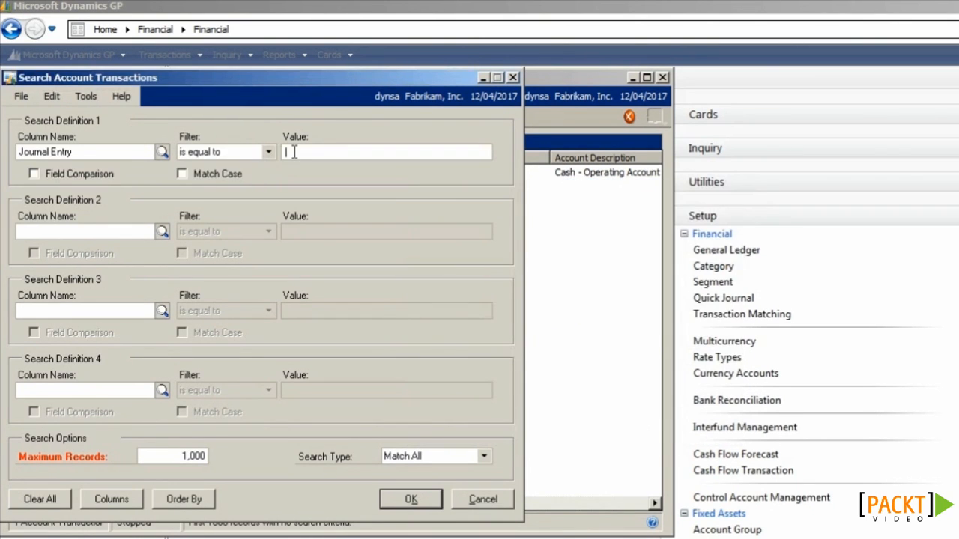
type("3458")
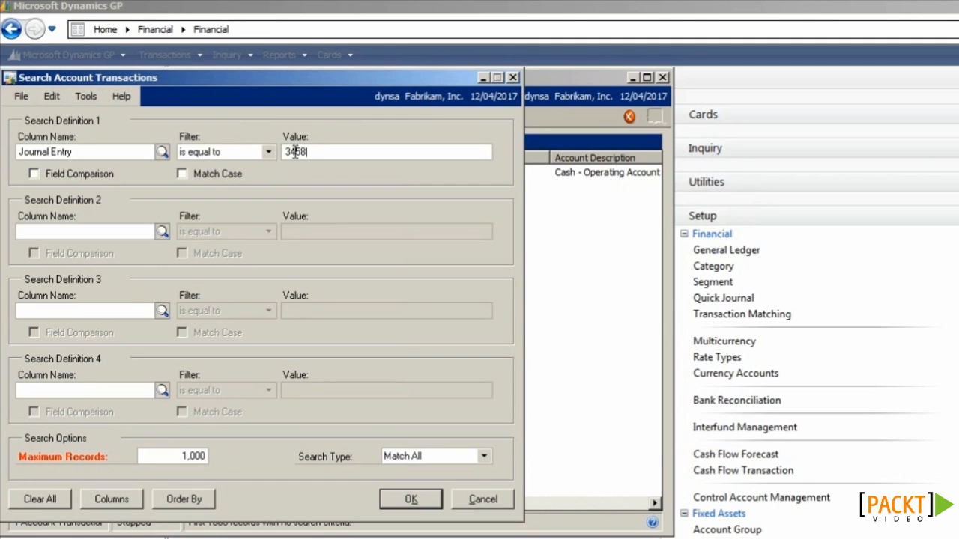
left_click(411, 499)
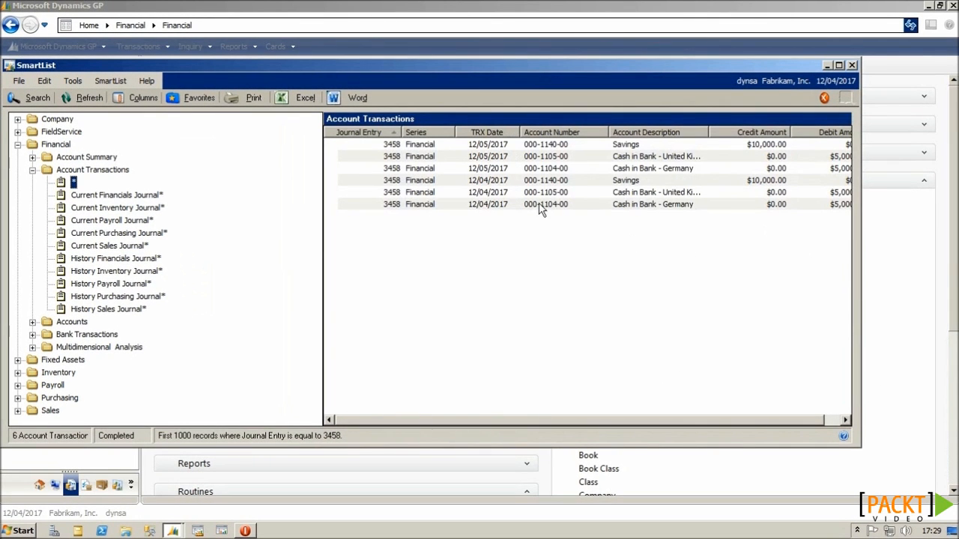
left_click(487, 203)
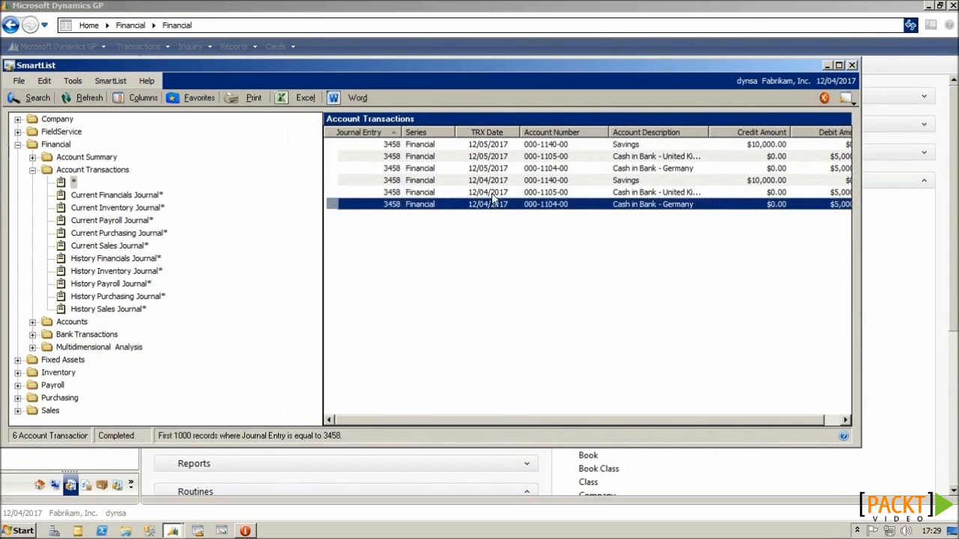